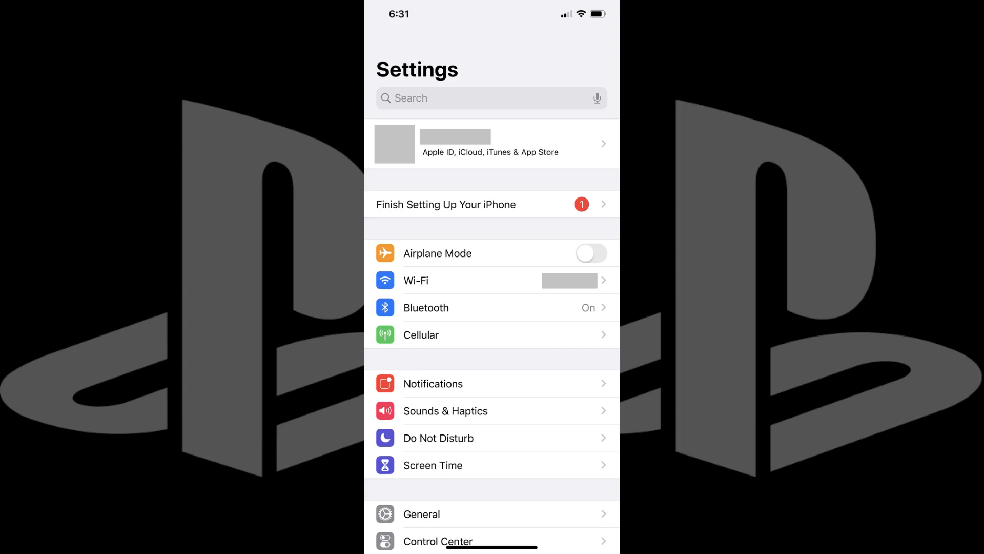
- Open the Bluetooth settings so the DUALSHOCK 4 controller shows under Other Devices
click(412, 307)
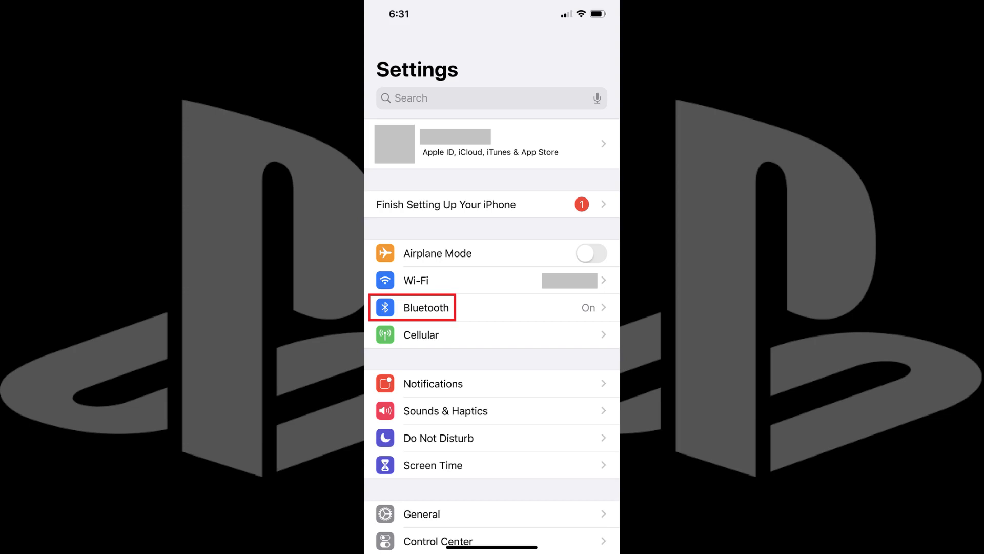
click(412, 306)
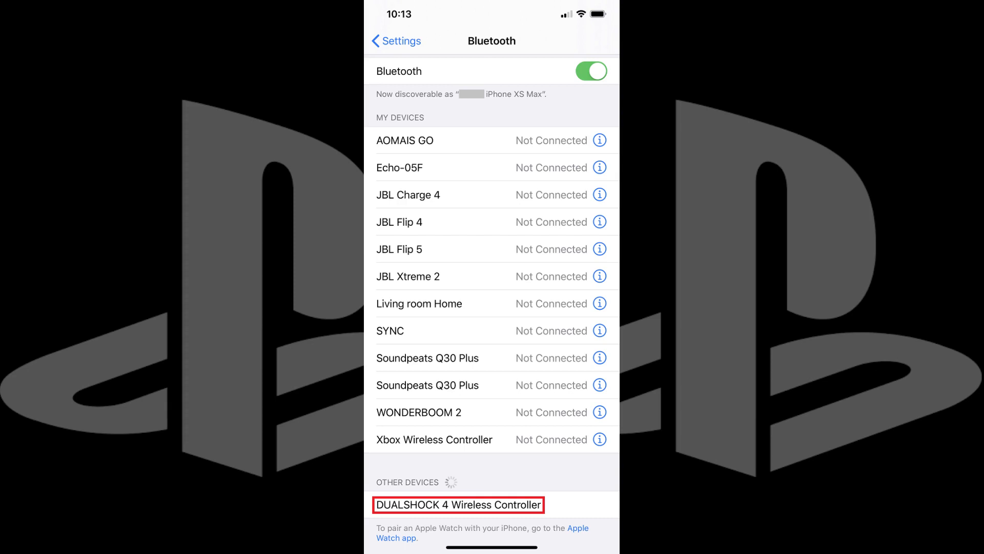
- Pair the DUALSHOCK 4 Wireless Controller so My Devices lists it as Connected
click(457, 504)
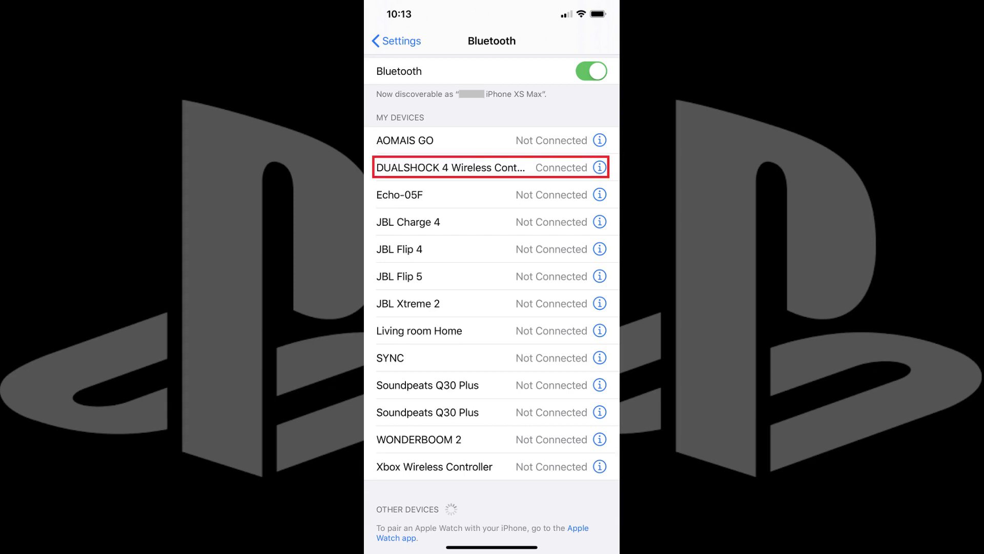